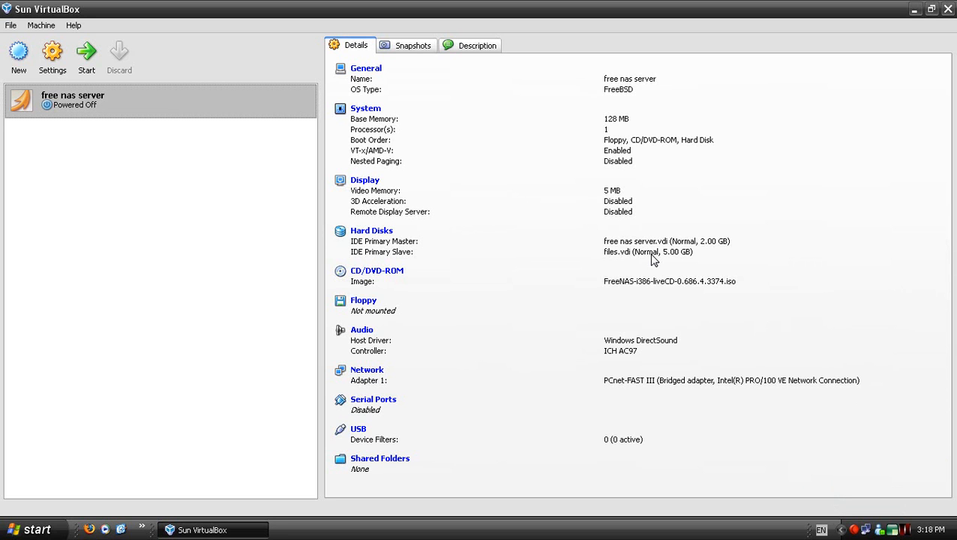
pyautogui.moveTo(589, 228)
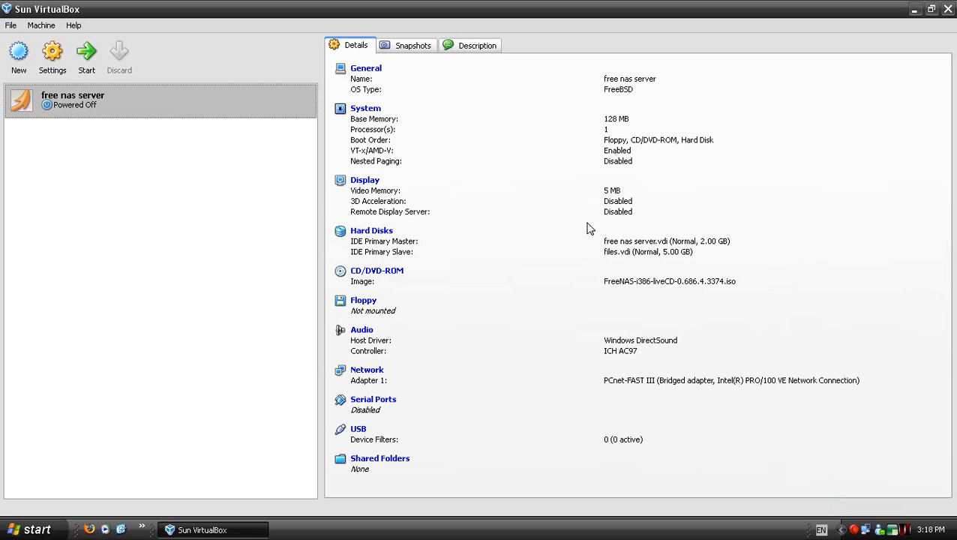
pyautogui.moveTo(445, 121)
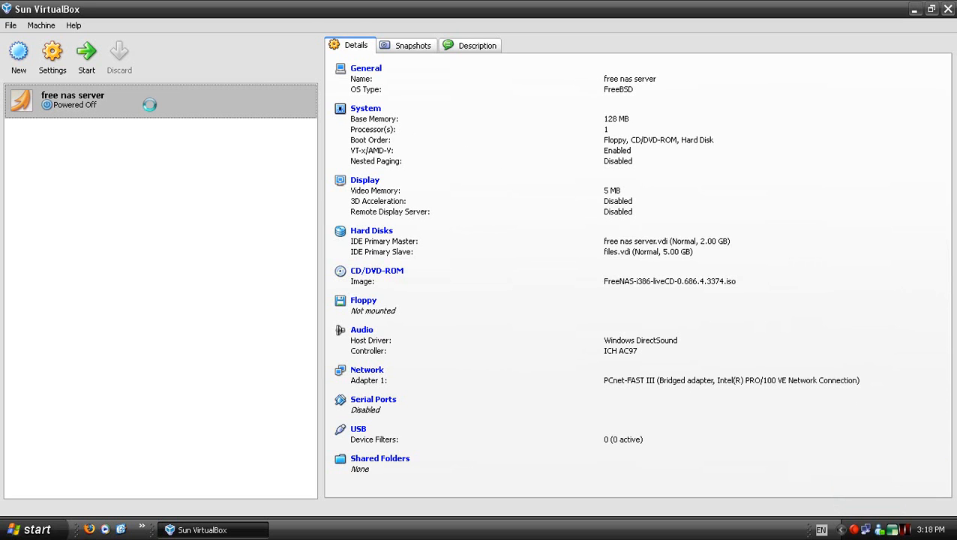
# Step: Start the free nas server VM and open the Machine menu in its window
pyautogui.click(86, 56)
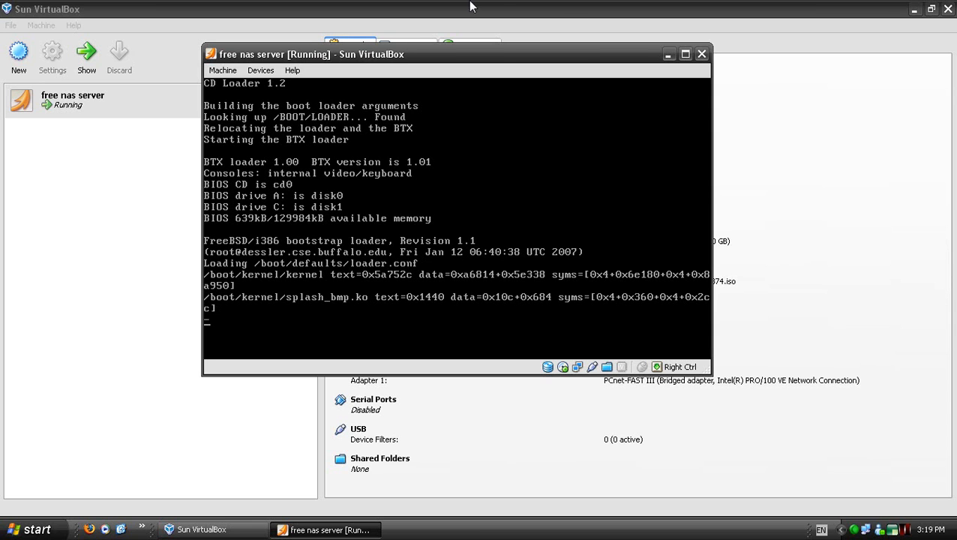
pyautogui.click(222, 82)
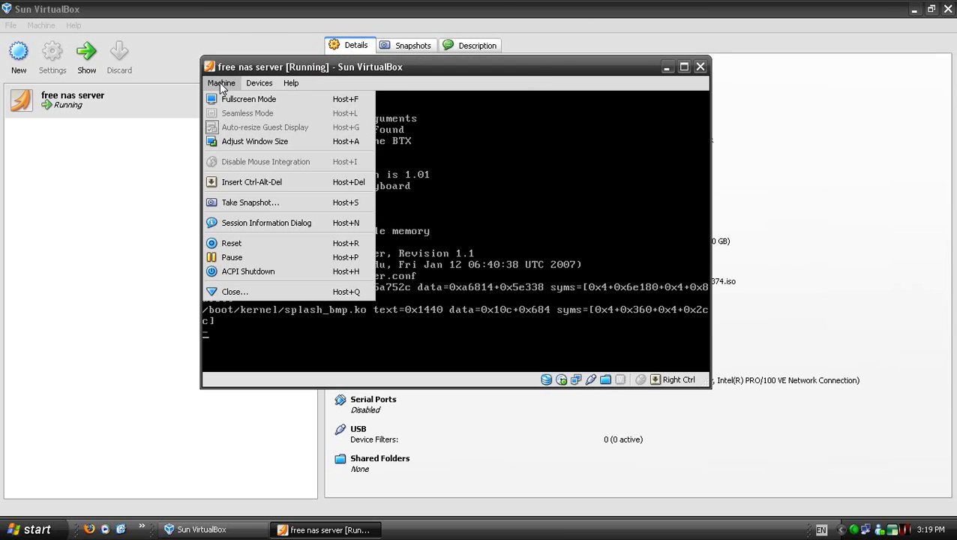
# Step: Switch the running free nas server window to fullscreen mode
pyautogui.click(248, 98)
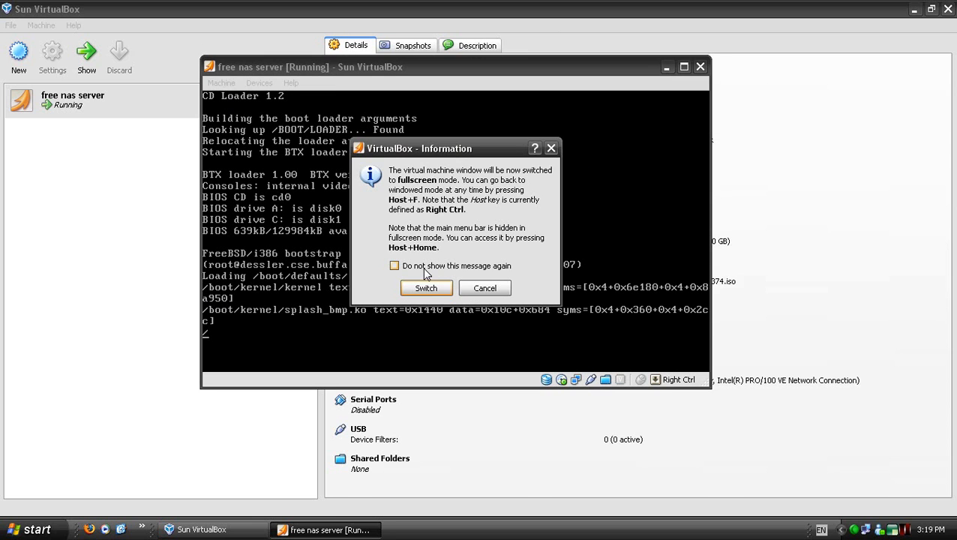
pyautogui.click(426, 288)
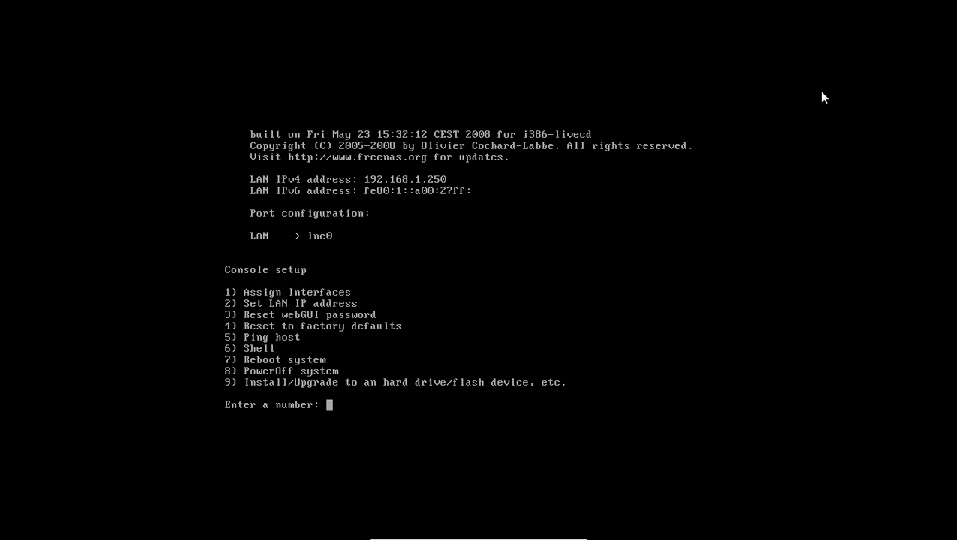
# Step: Begin the FreeNAS embedded install from console option 9, using the acd0 CD drive as source
pyautogui.write('9')
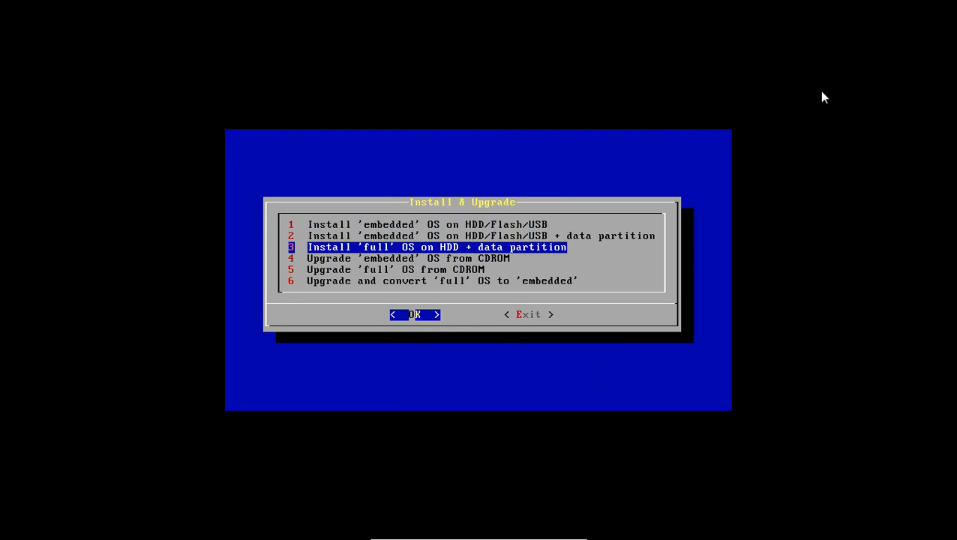
pyautogui.press('Up')
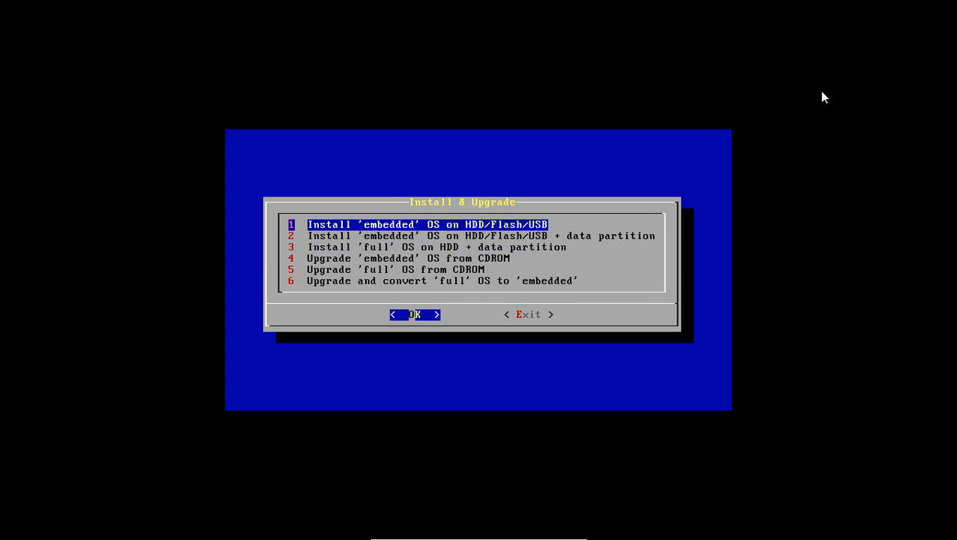
pyautogui.click(415, 315)
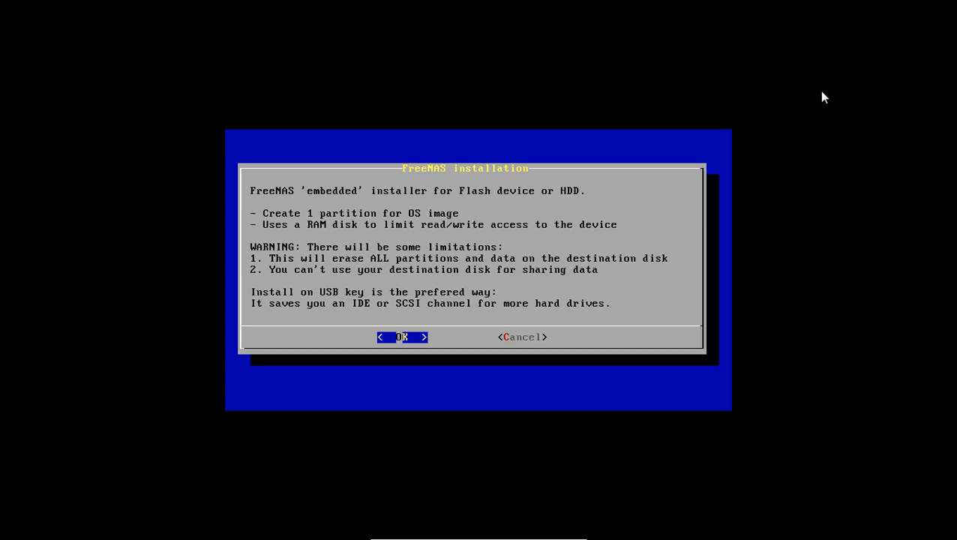
pyautogui.click(403, 337)
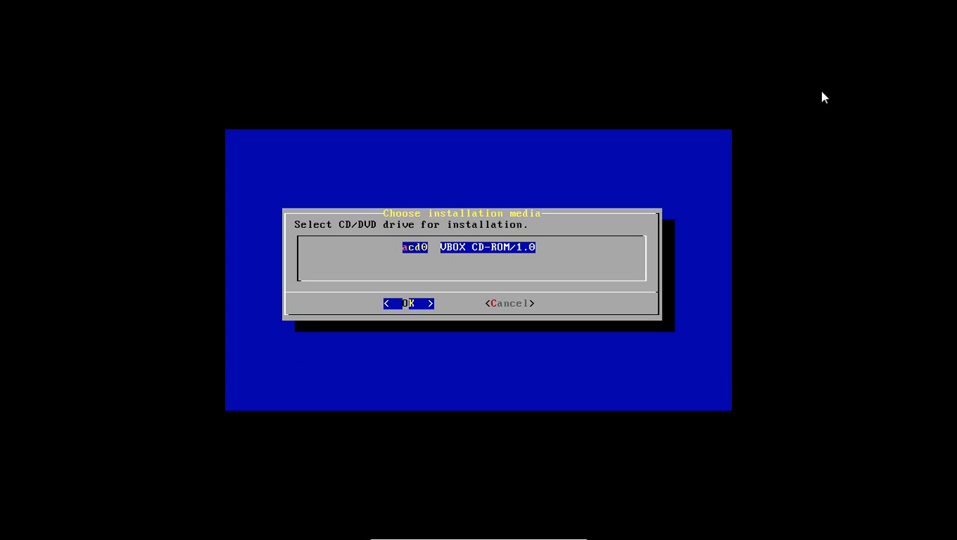
pyautogui.click(409, 303)
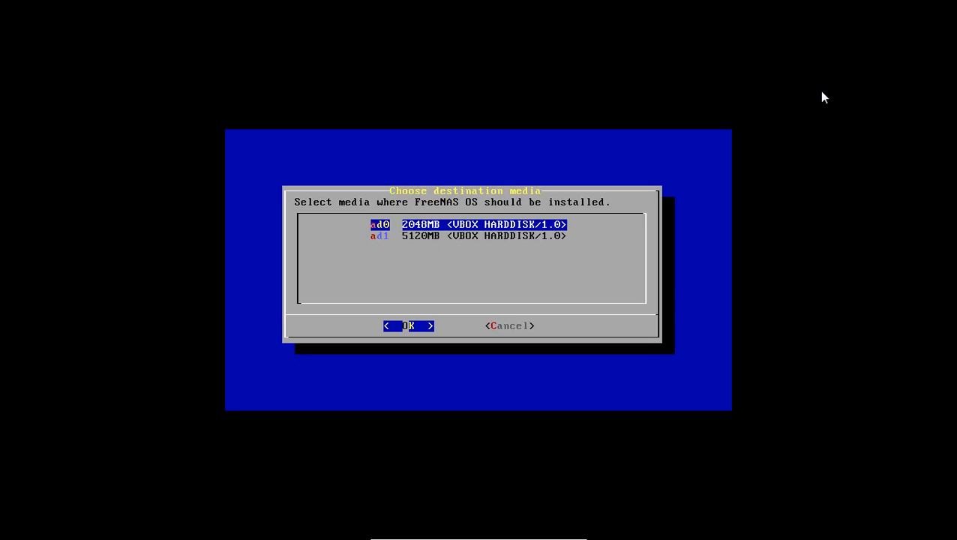
# Step: Install FreeNAS onto the 2048MB disk ad0 and return to the console menu
pyautogui.click(409, 325)
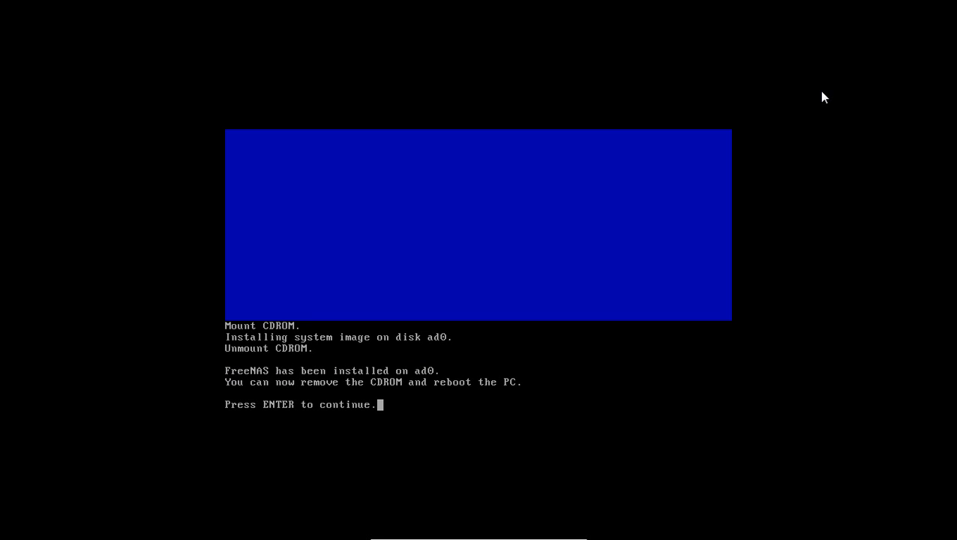
pyautogui.press('enter')
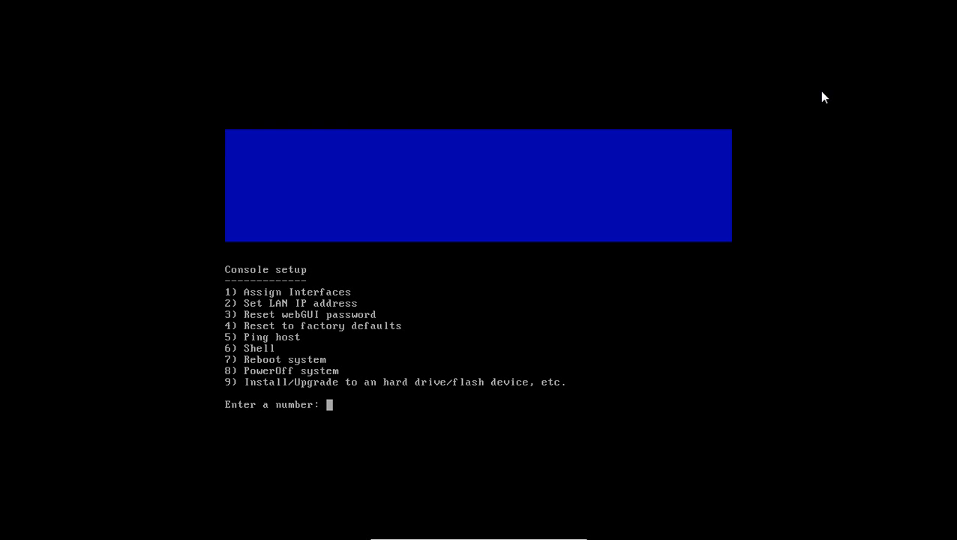
# Step: Power off the FreeNAS system with console option 8
pyautogui.write('8')
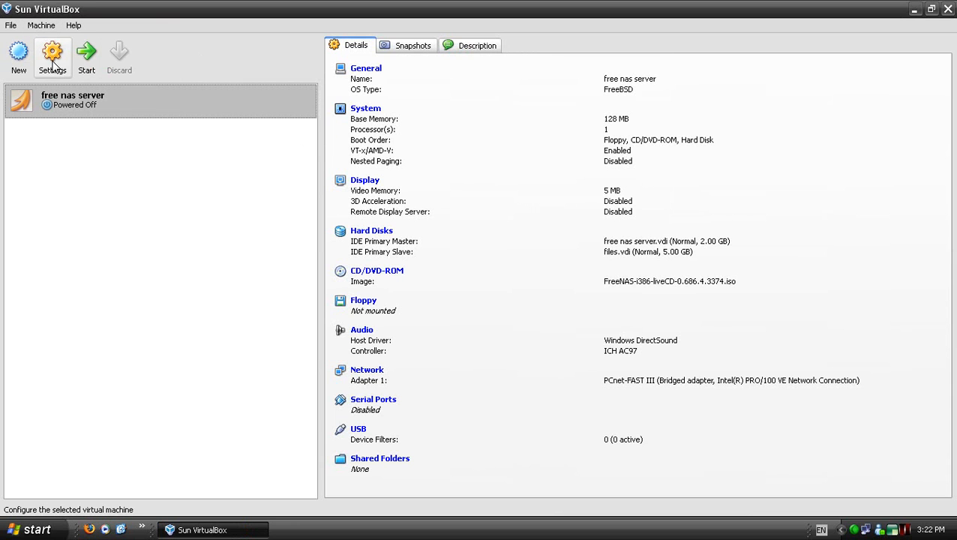
# Step: Uncheck Mount CD/DVD Drive in the machine's CD/DVD-ROM settings and save
pyautogui.rightClick(72, 100)
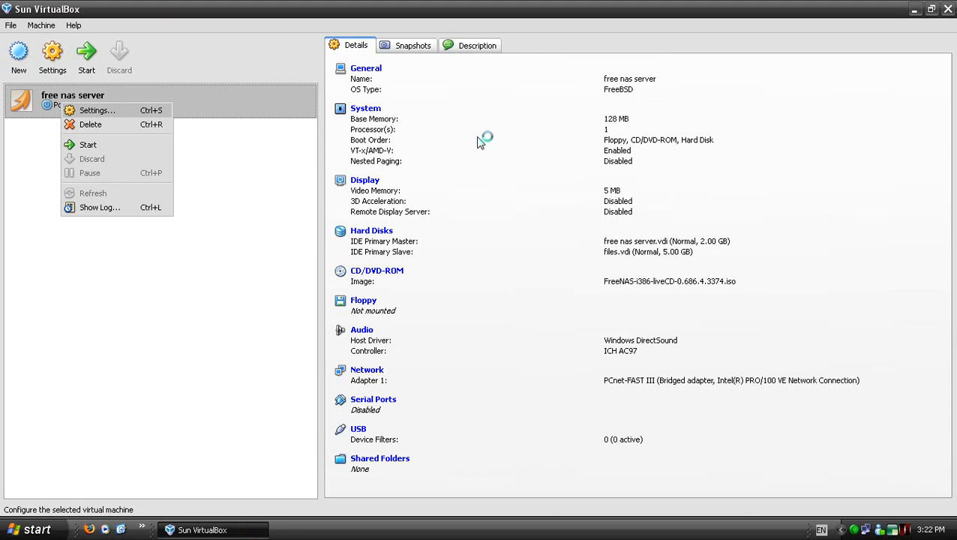
pyautogui.click(96, 110)
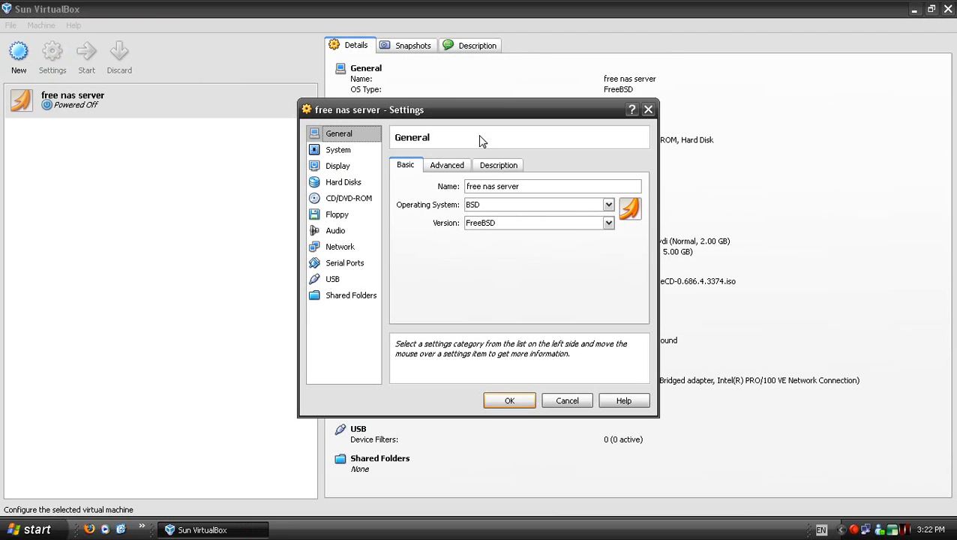
pyautogui.click(348, 198)
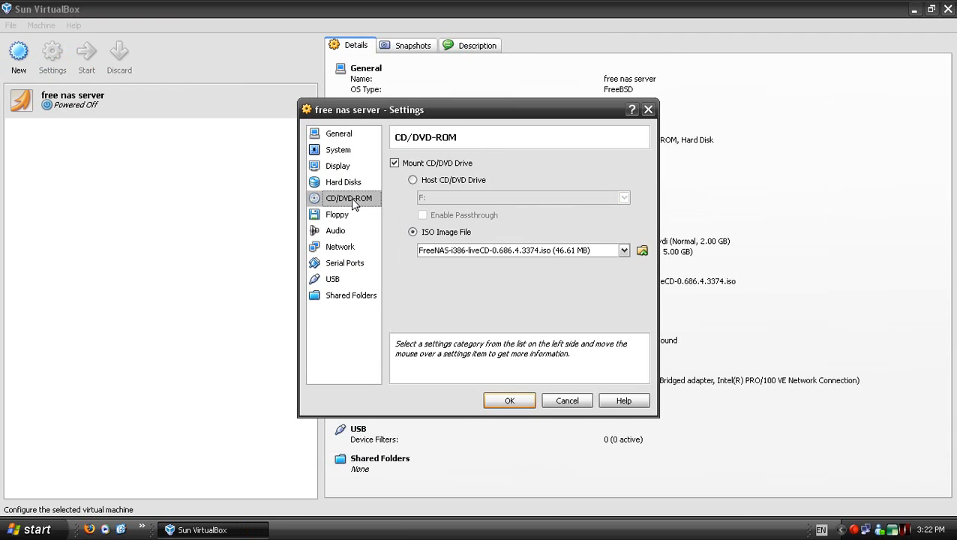
pyautogui.click(394, 163)
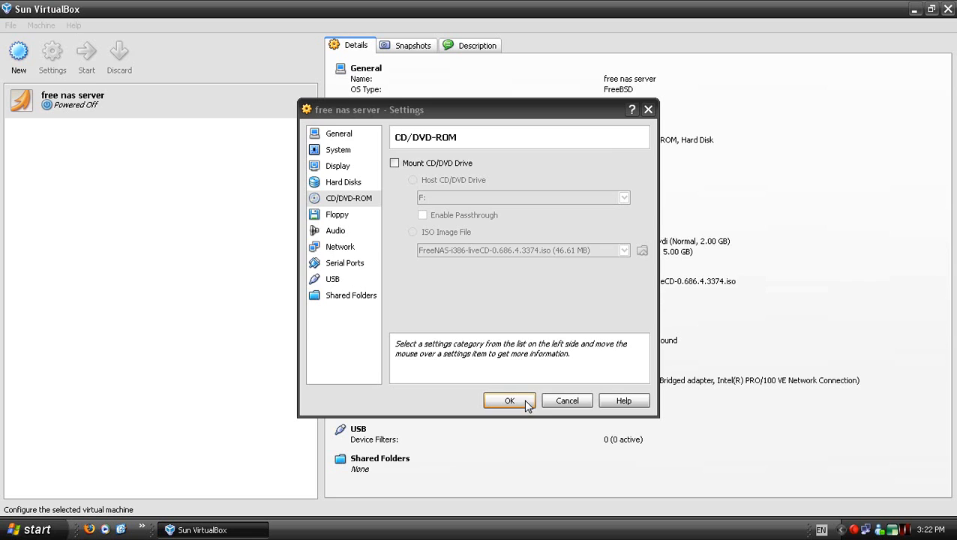
pyautogui.click(509, 400)
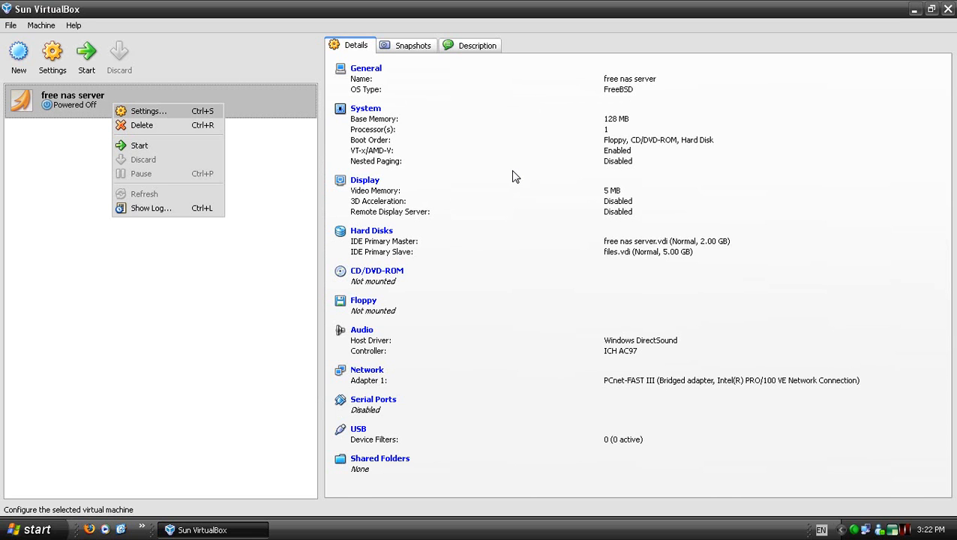
# Step: Remove Floppy and CD/DVD-ROM from the System boot order and save the settings
pyautogui.click(147, 111)
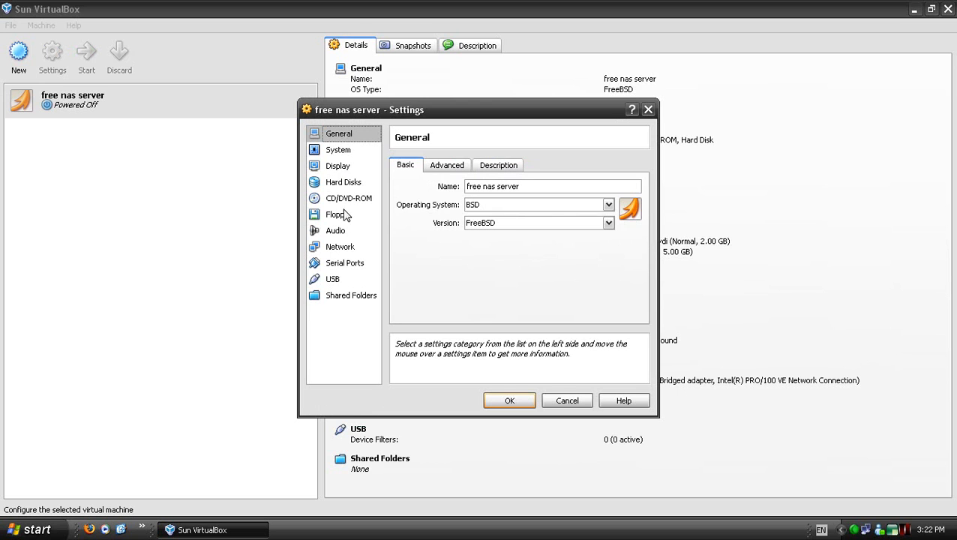
pyautogui.click(338, 149)
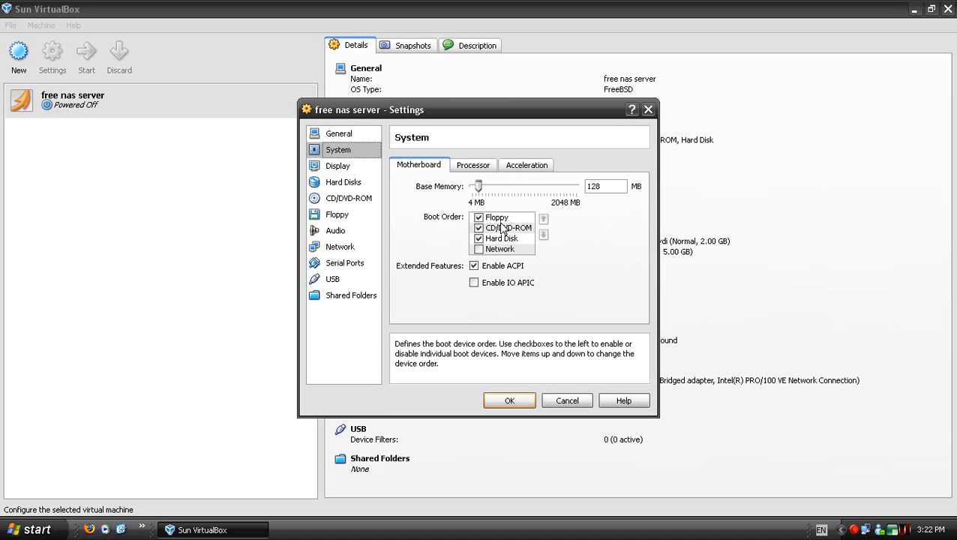
pyautogui.moveTo(482, 221)
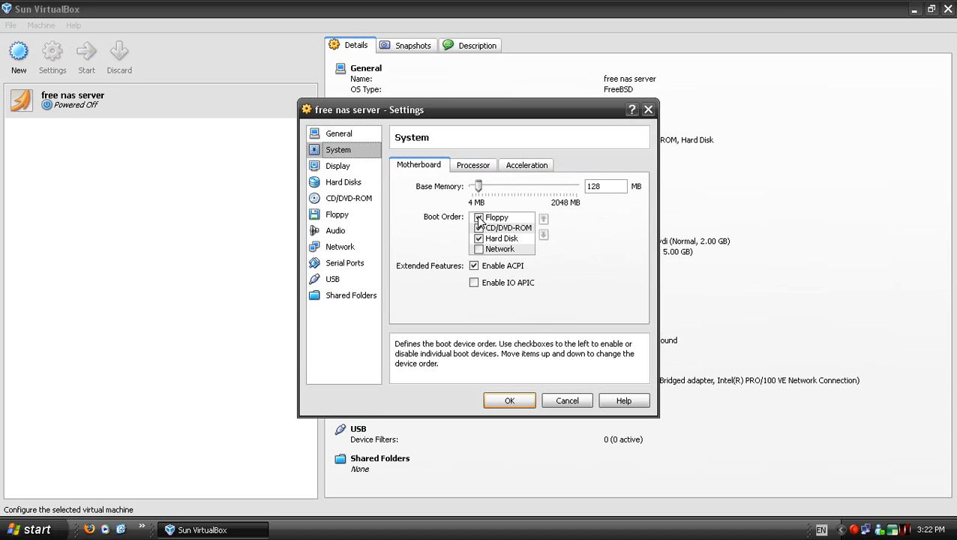
pyautogui.click(478, 218)
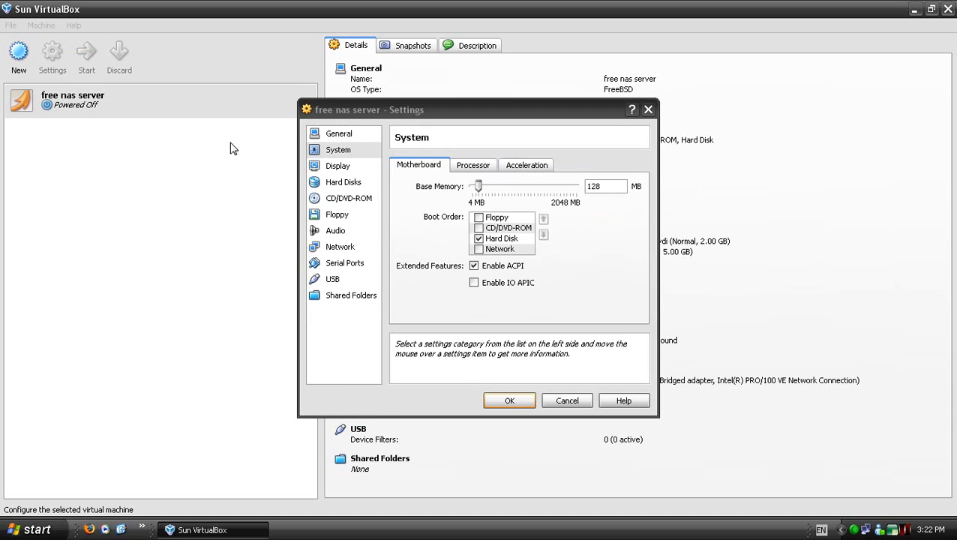
pyautogui.click(509, 399)
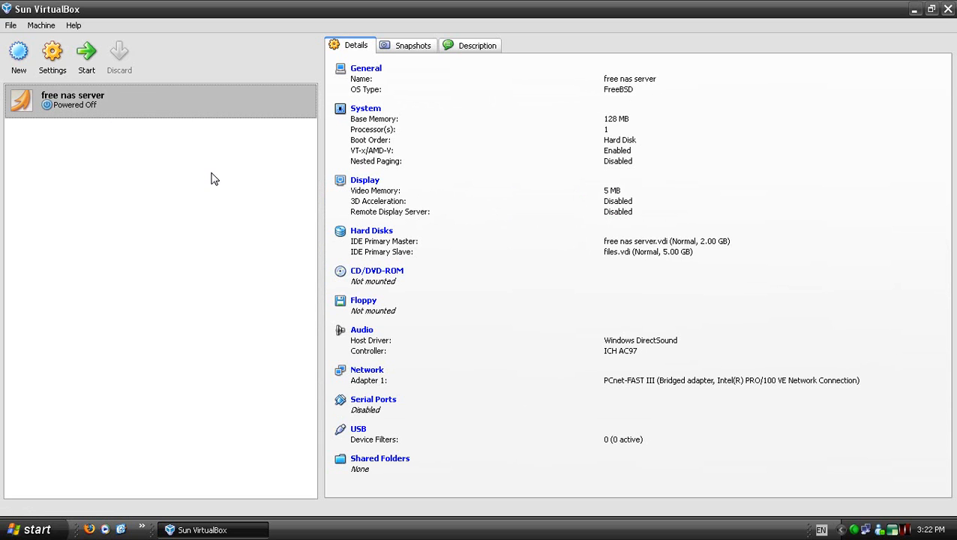
pyautogui.moveTo(82, 105)
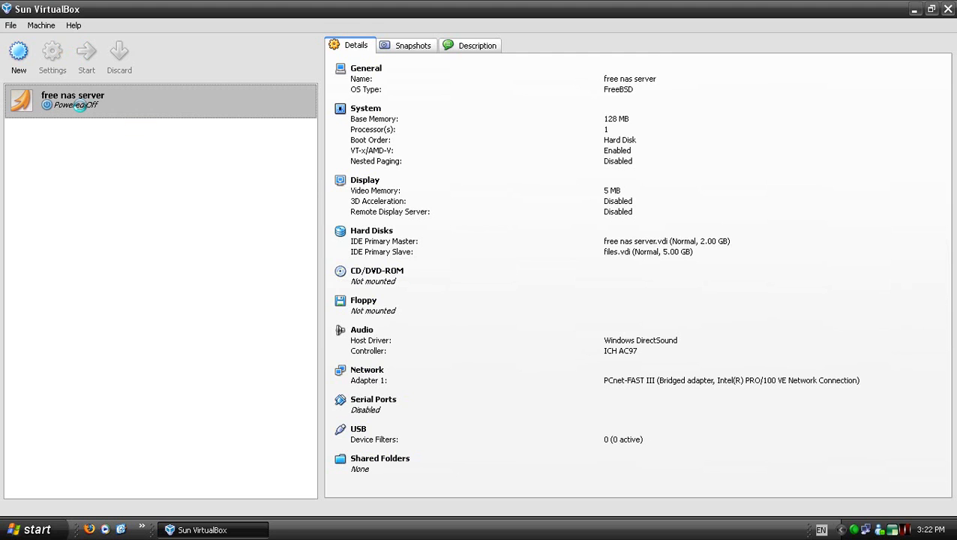
# Step: Start the free nas server VM again
pyautogui.click(86, 56)
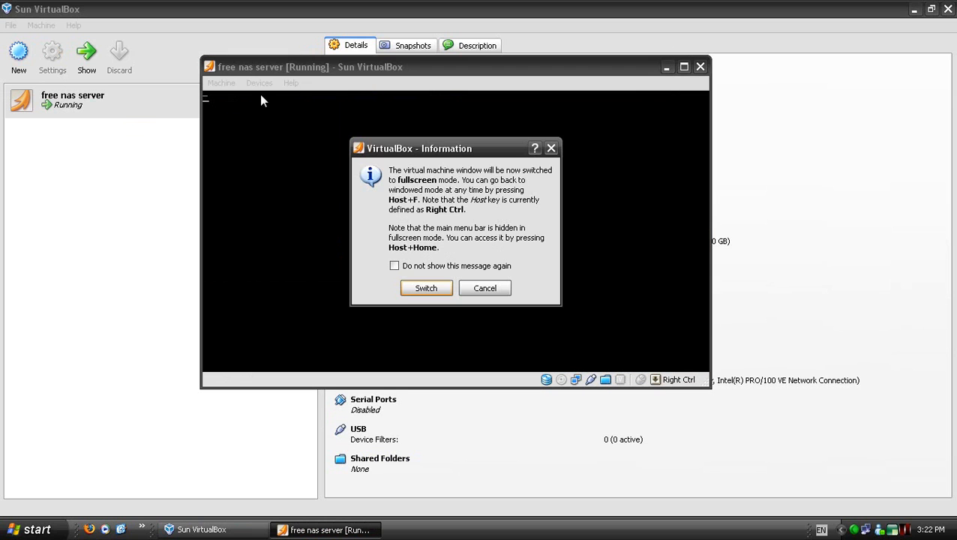
# Step: Confirm the fullscreen switch and let FreeNAS boot from the hard disk
pyautogui.click(426, 288)
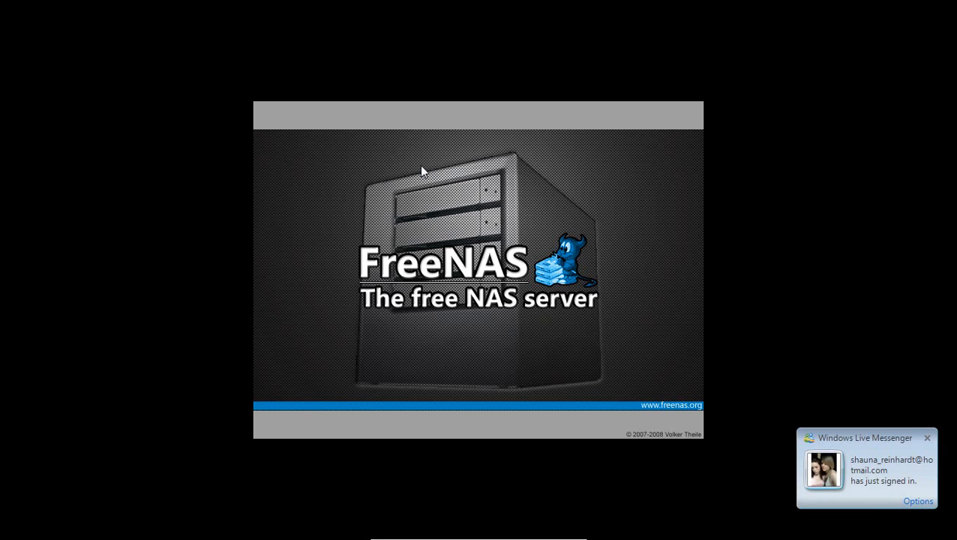
pyautogui.moveTo(593, 83)
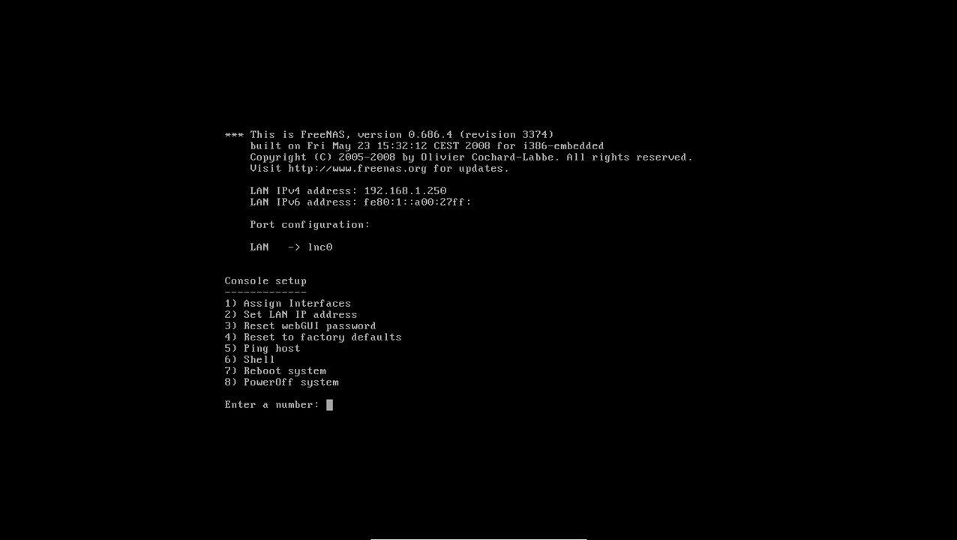
# Step: Assign lnc0 as the LAN interface using console option 1
pyautogui.write('1')
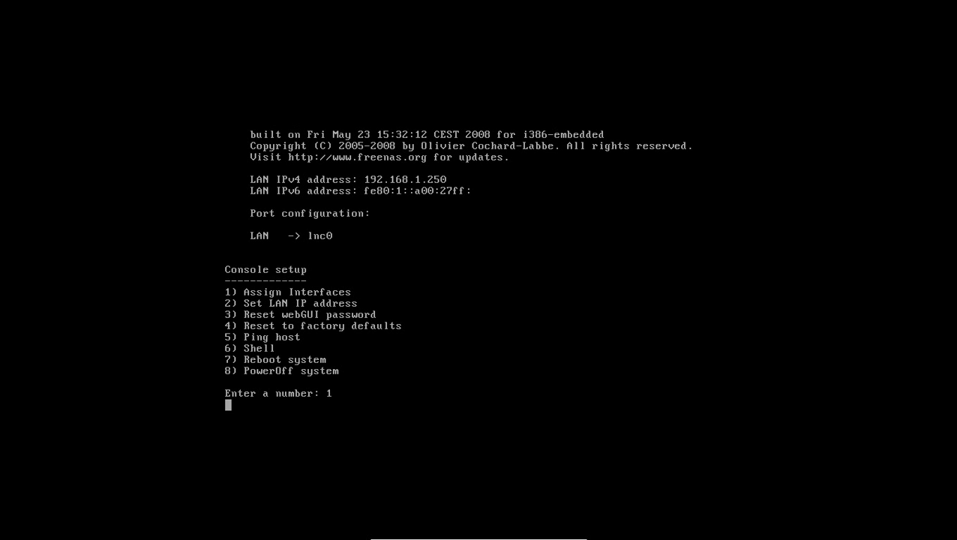
pyautogui.press('Return')
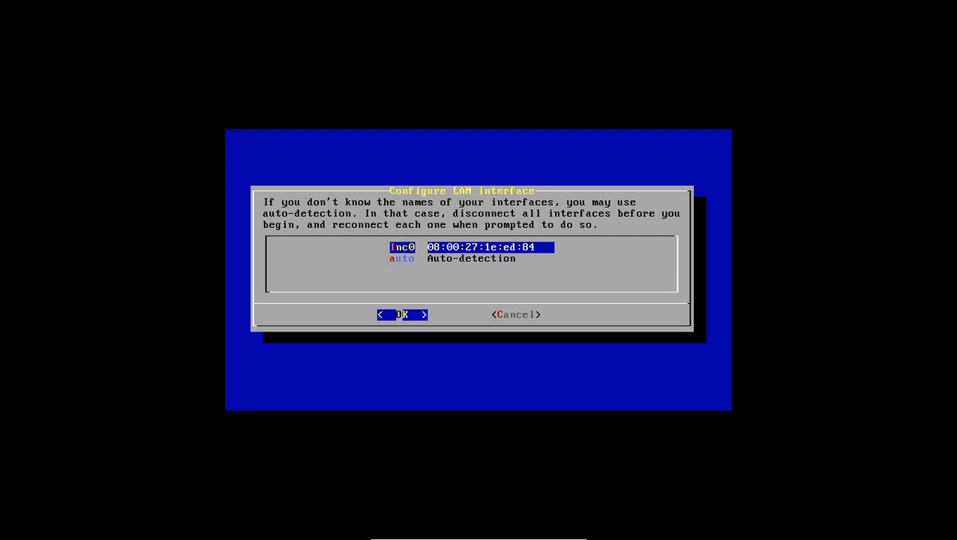
pyautogui.click(403, 314)
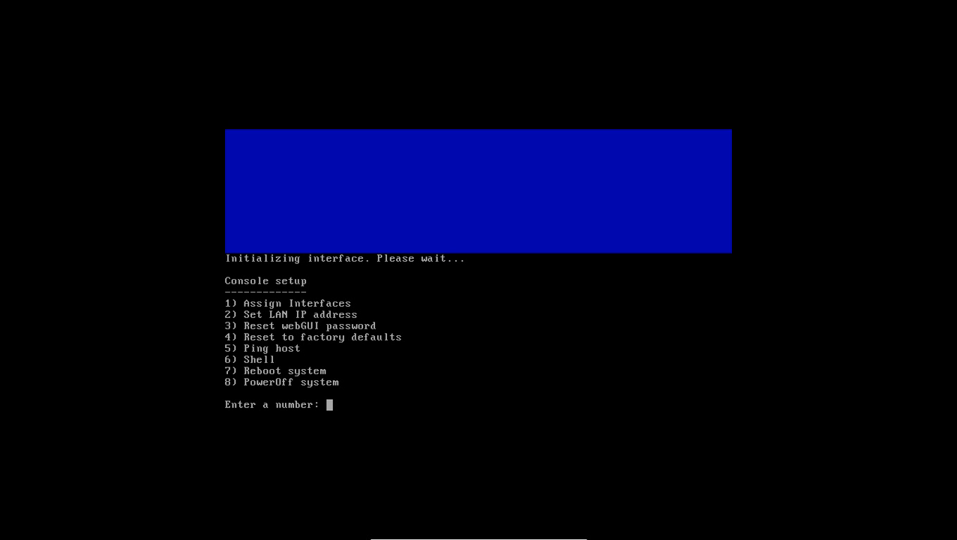
# Step: Set the FreeNAS LAN IP address to 192.168.1.10, keeping the 24-bit subnet mask
pyautogui.write('2.168.1.250')
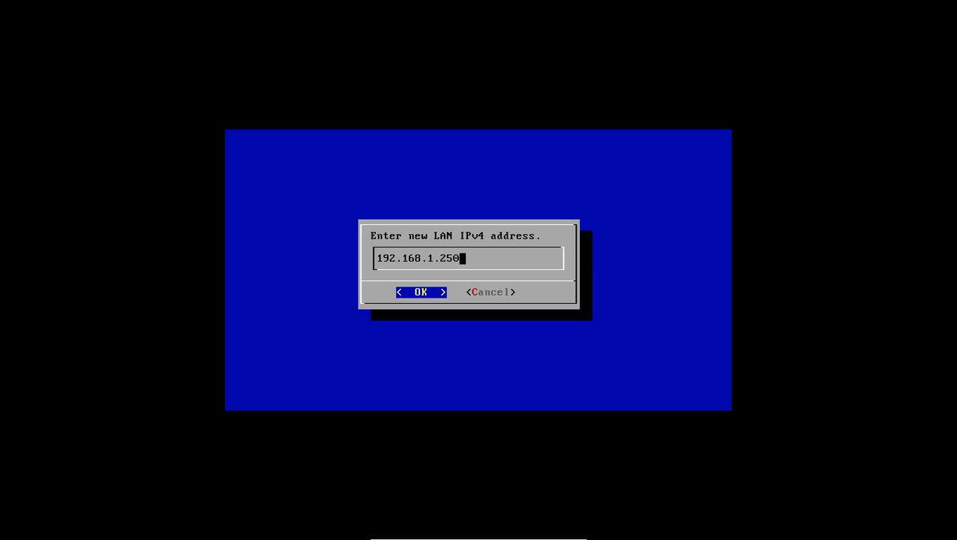
pyautogui.press('BackSpace')
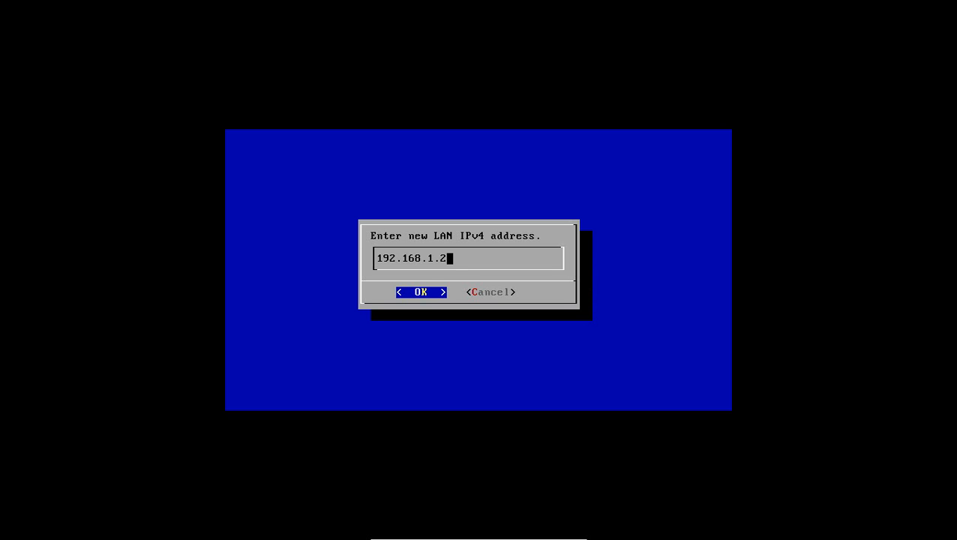
pyautogui.write('0')
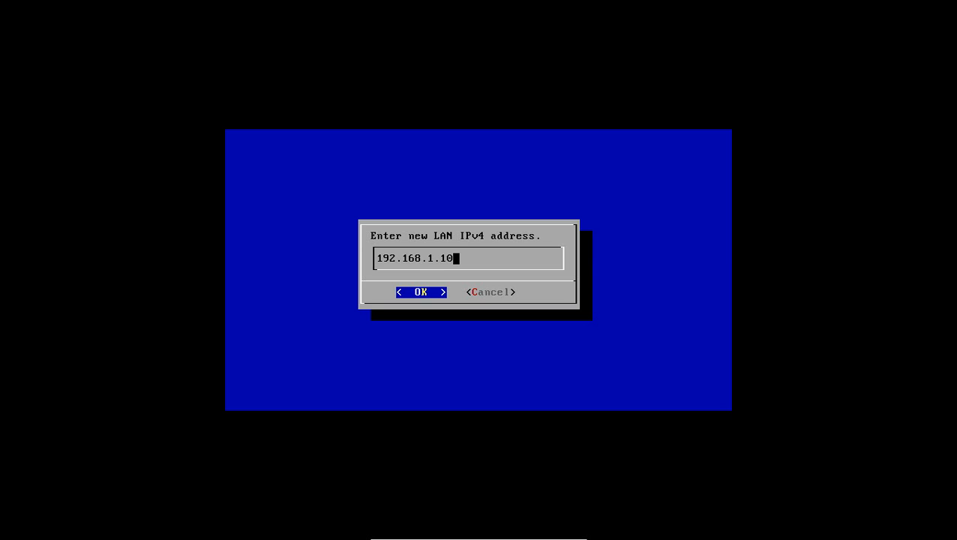
pyautogui.click(420, 291)
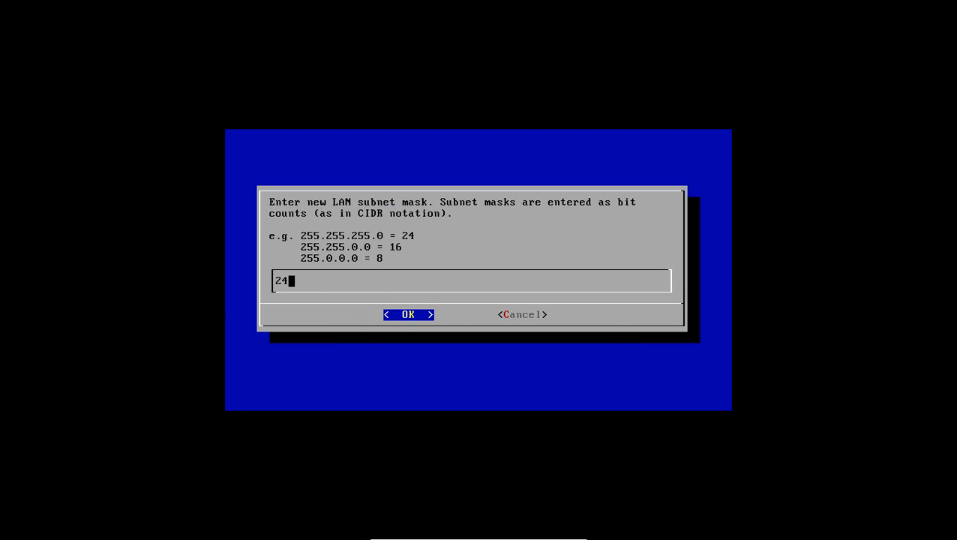
pyautogui.click(409, 315)
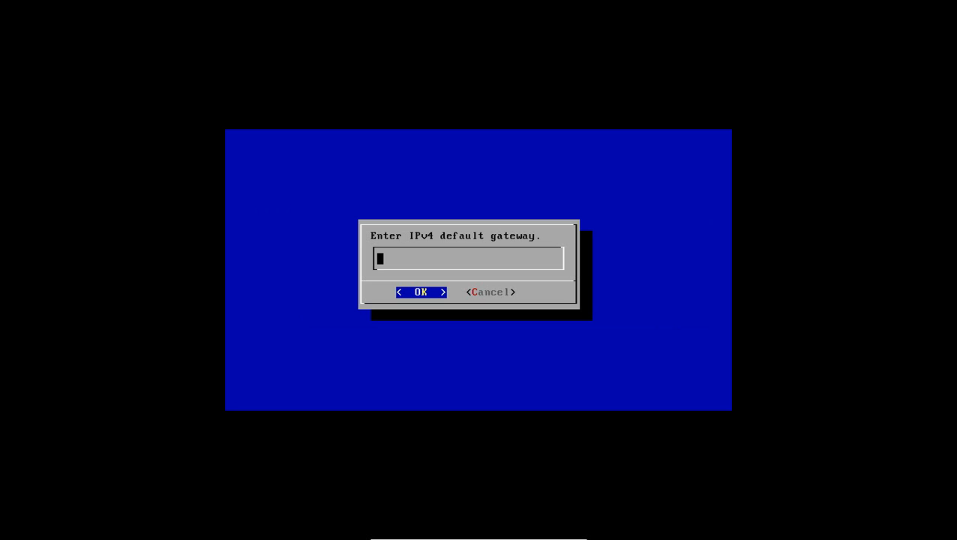
# Step: Enter 192.168.1.1 as both the default gateway and the DNS address
pyautogui.write('192')
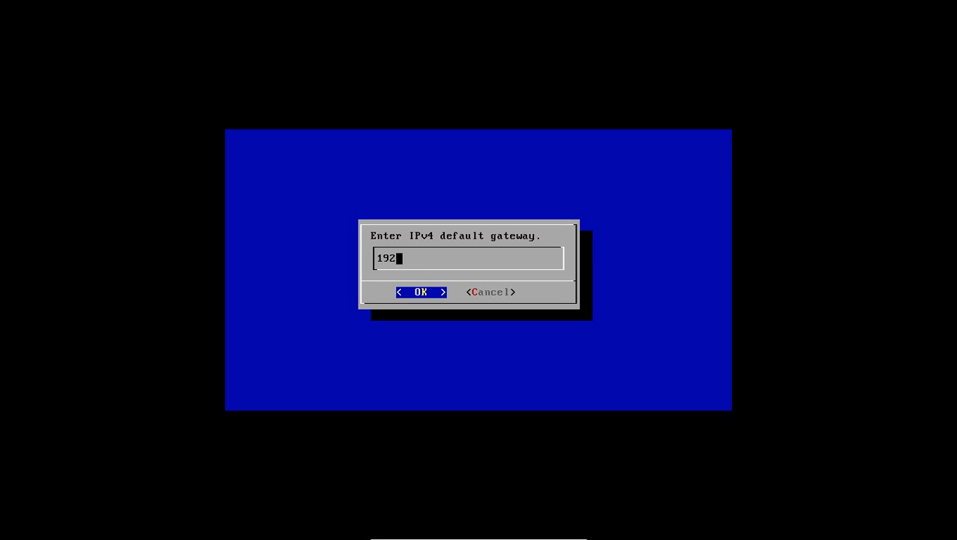
pyautogui.write('.1689.1.1')
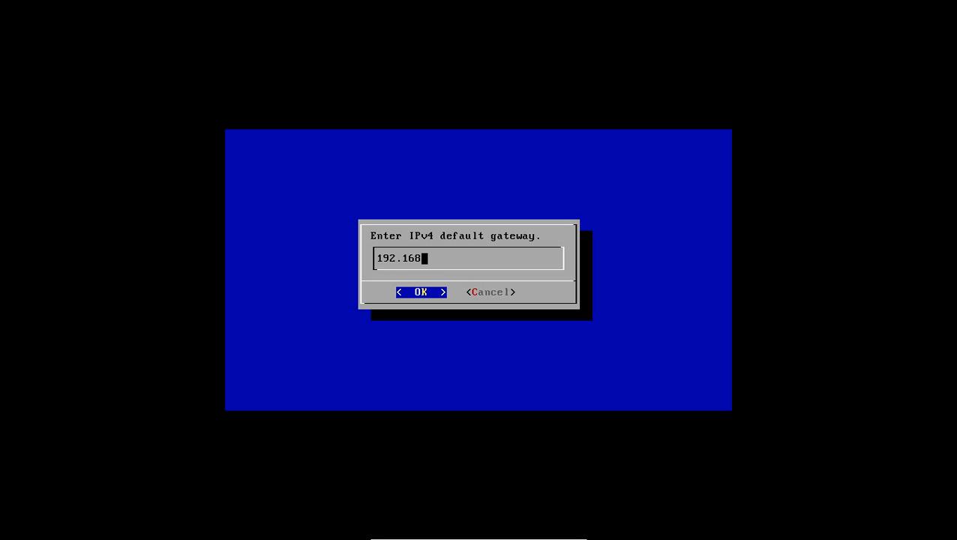
pyautogui.click(420, 292)
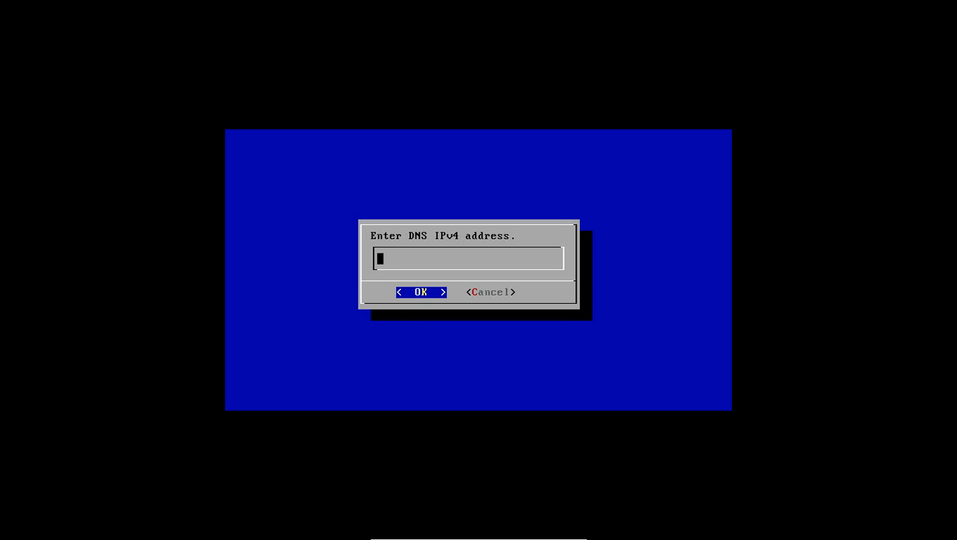
pyautogui.write('192.1')
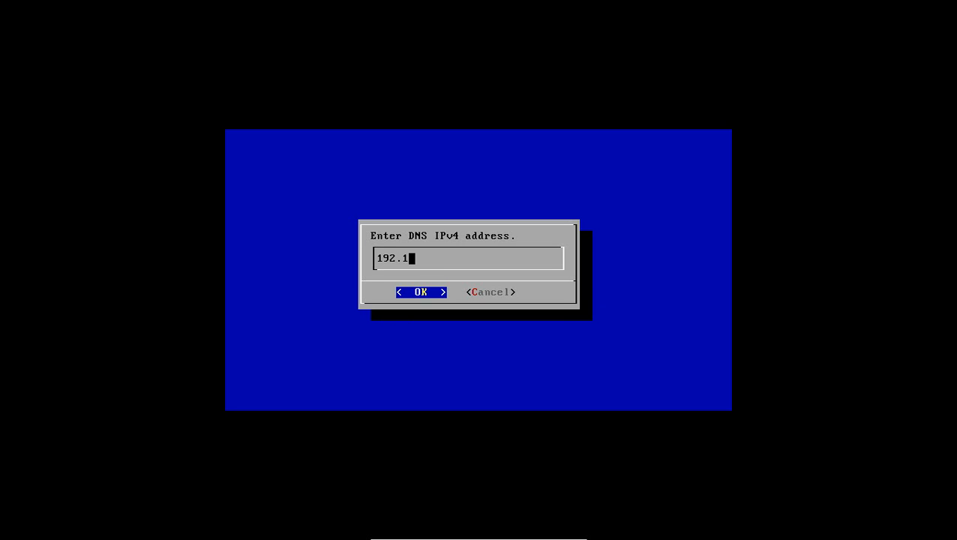
pyautogui.write('68.1.1')
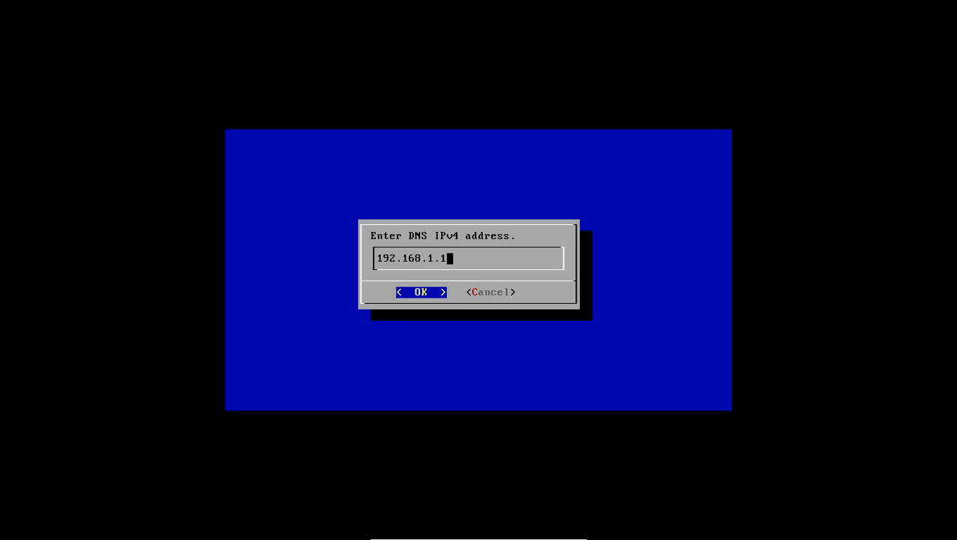
pyautogui.click(421, 291)
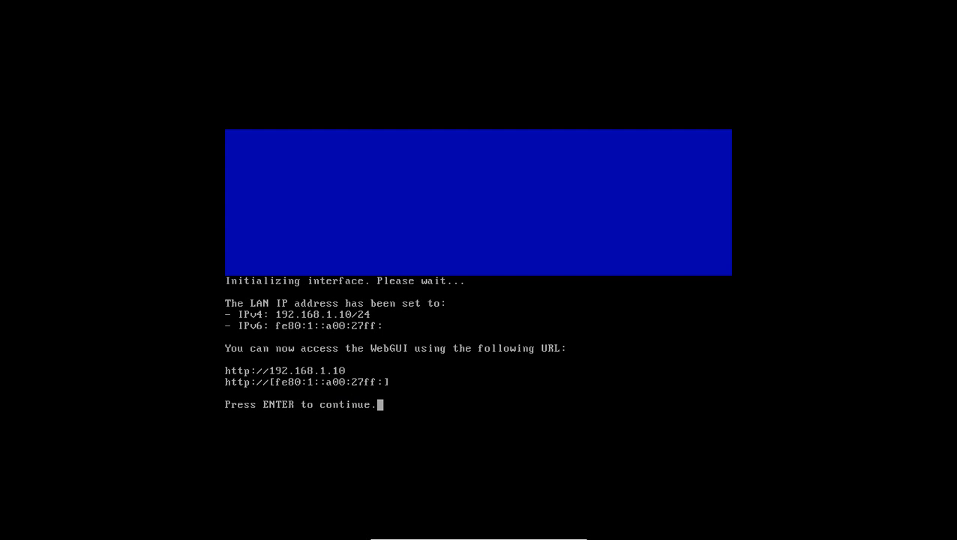
# Step: Ping host 192.168.1.8 from FreeNAS, then return to the console setup menu
pyautogui.press('enter')
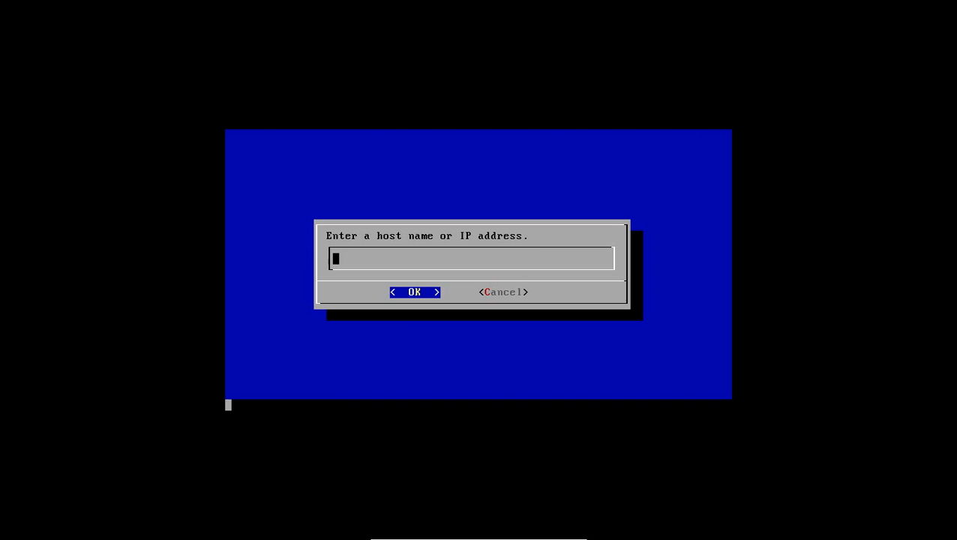
pyautogui.write('192.')
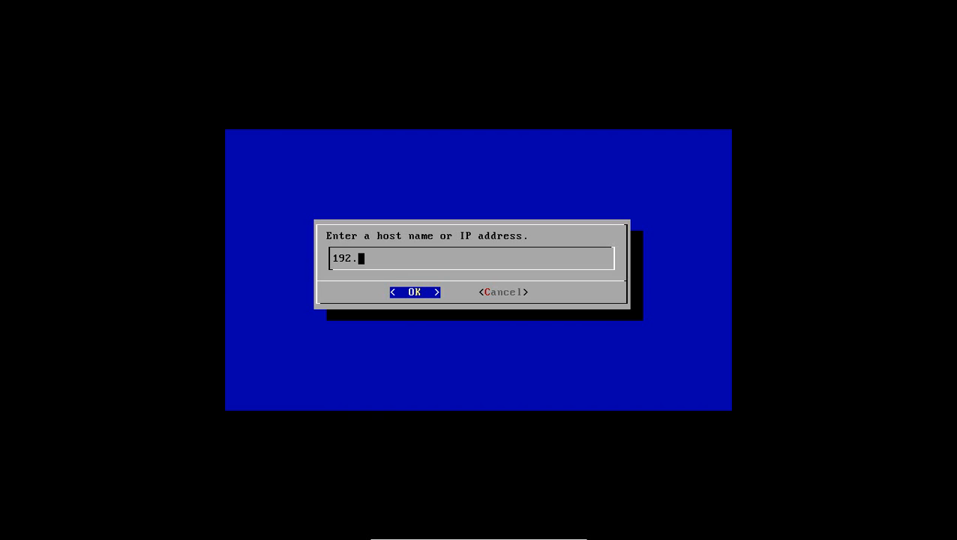
pyautogui.write('168.1.')
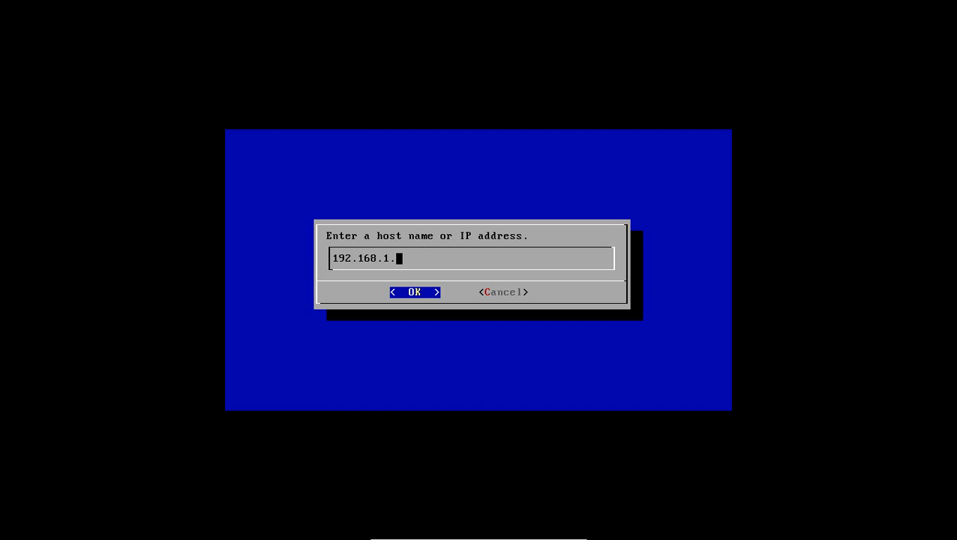
pyautogui.click(414, 292)
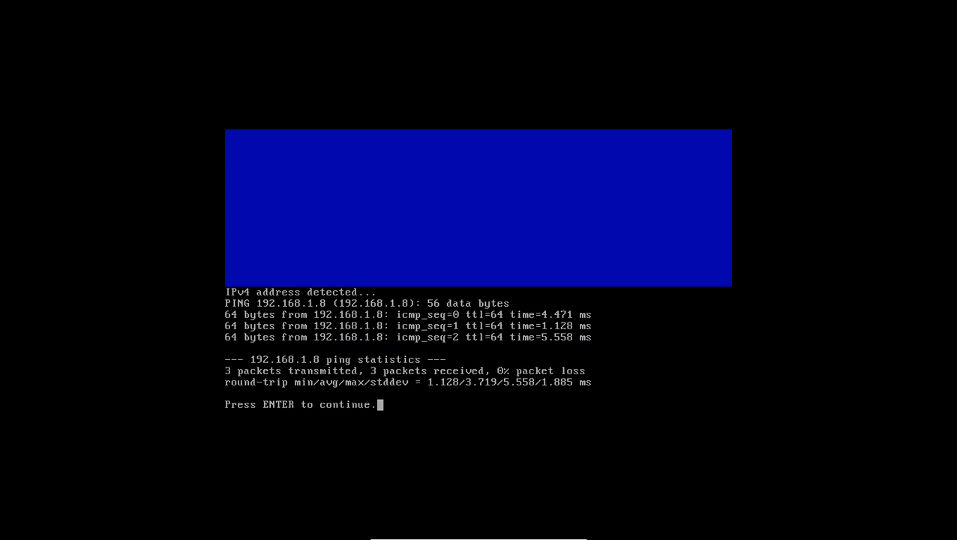
pyautogui.press('enter')
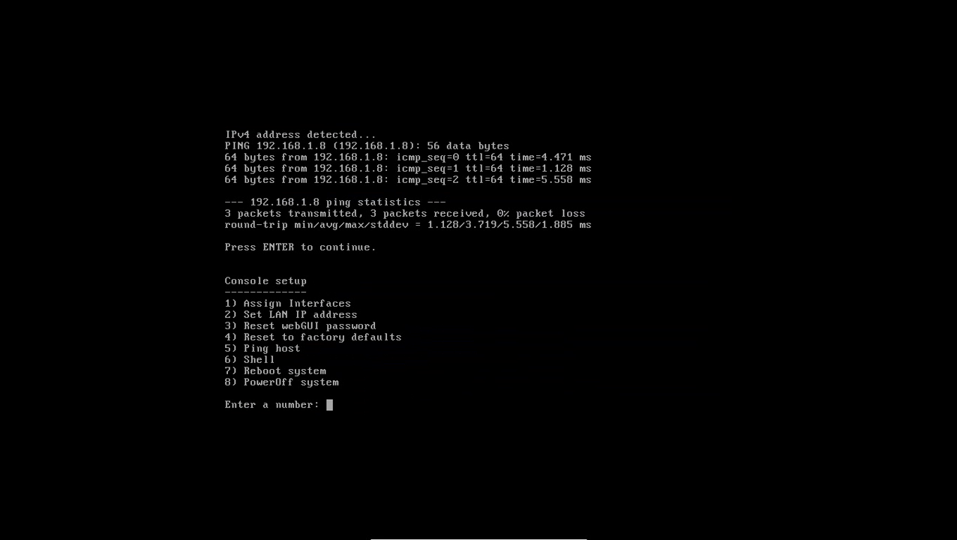